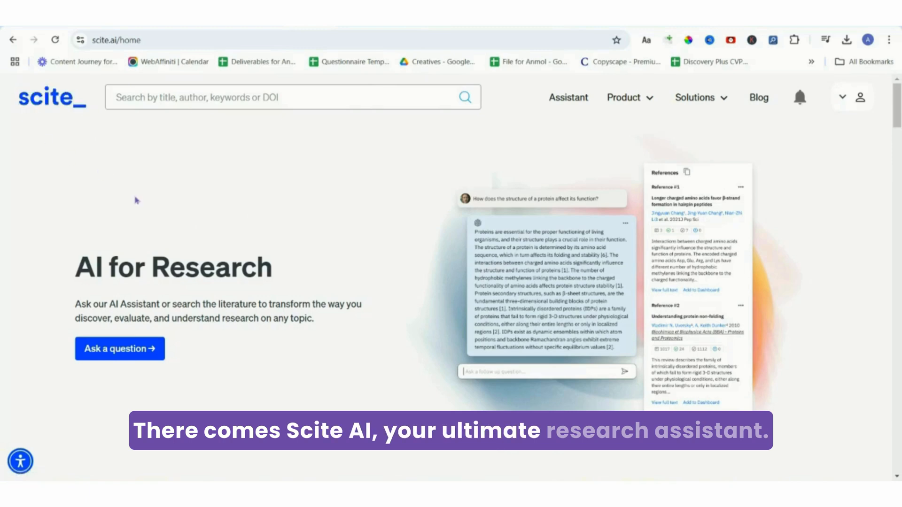
# Compare the Personal plan's annual ($12/month) and monthly prices using the billing toggle.
pyautogui.scroll(-3)
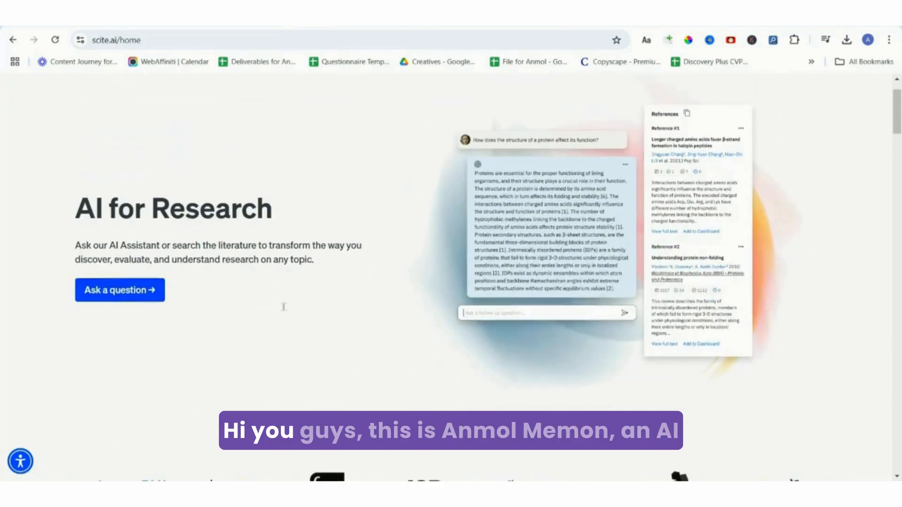
pyautogui.scroll(-3)
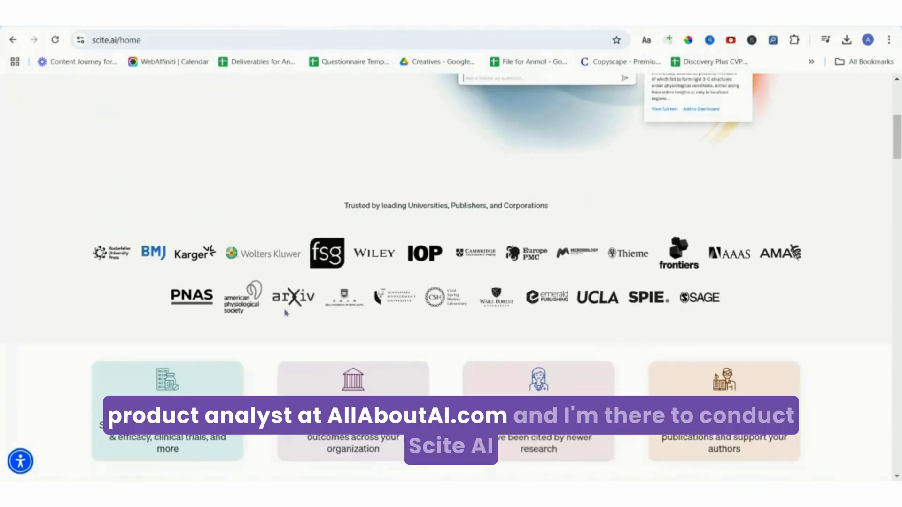
pyautogui.scroll(-3)
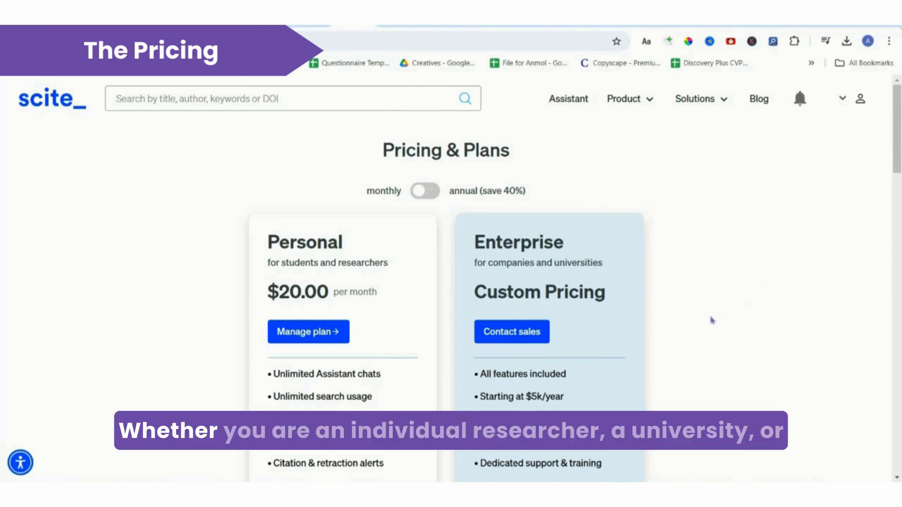
pyautogui.scroll(-3)
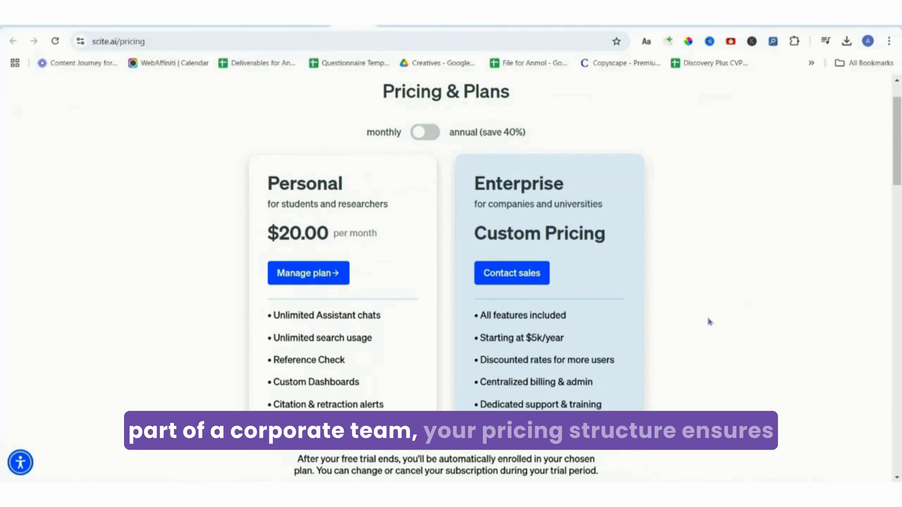
pyautogui.click(425, 132)
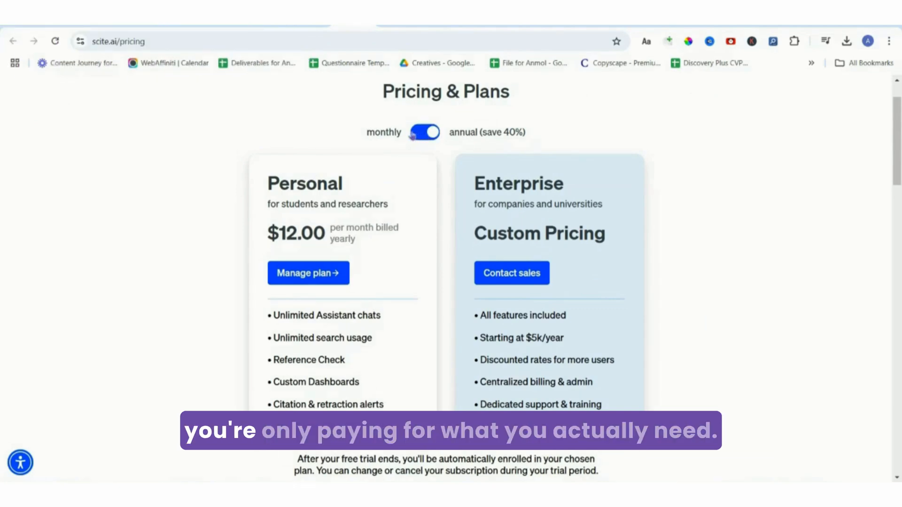
pyautogui.click(425, 132)
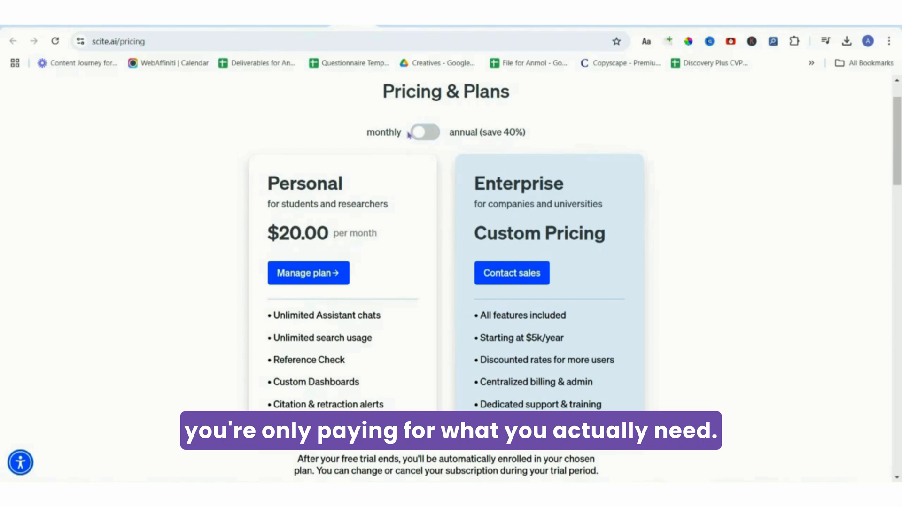
pyautogui.moveTo(421, 266)
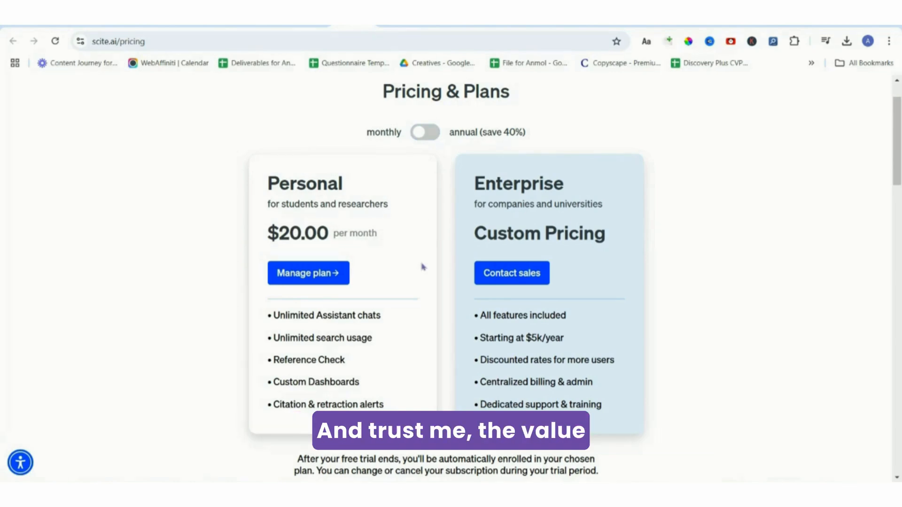
# Manage the Personal plan, revealing a Premium Plan trial under Subscription Info.
pyautogui.scroll(-3)
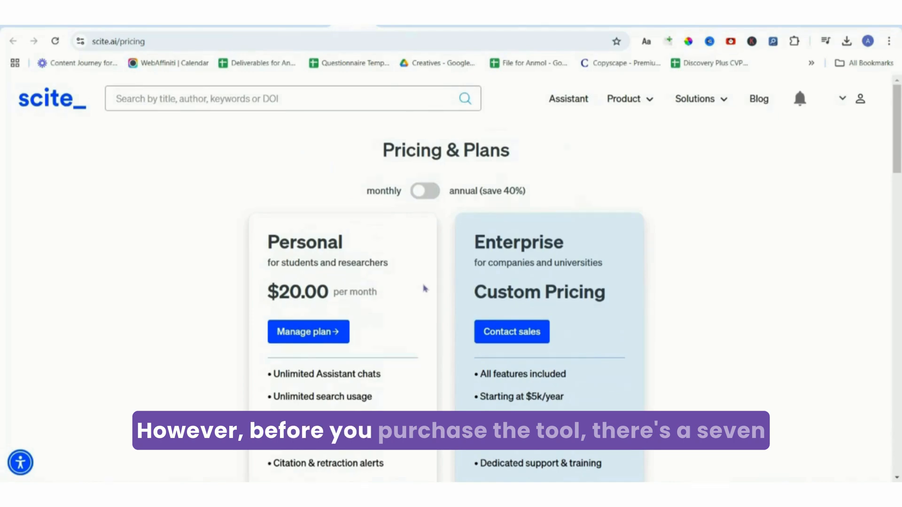
pyautogui.click(308, 331)
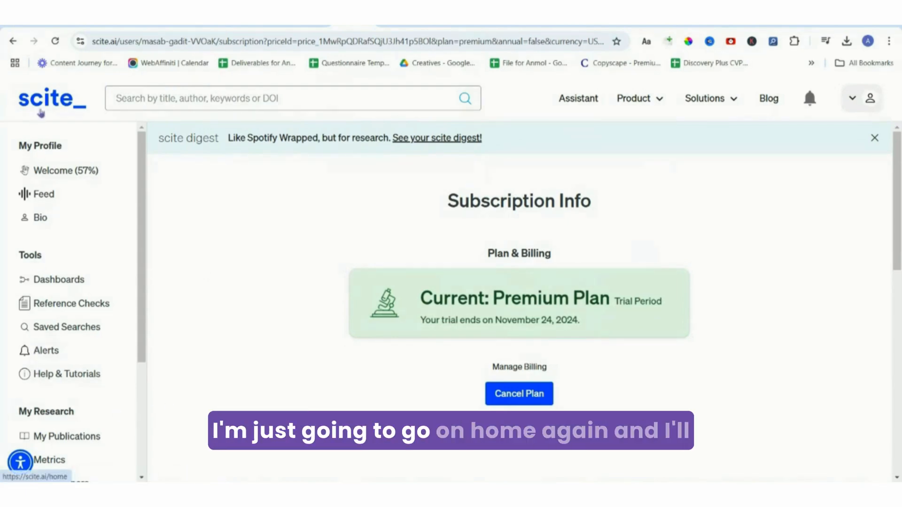
# Return to the home page and show the Product features list.
pyautogui.click(51, 99)
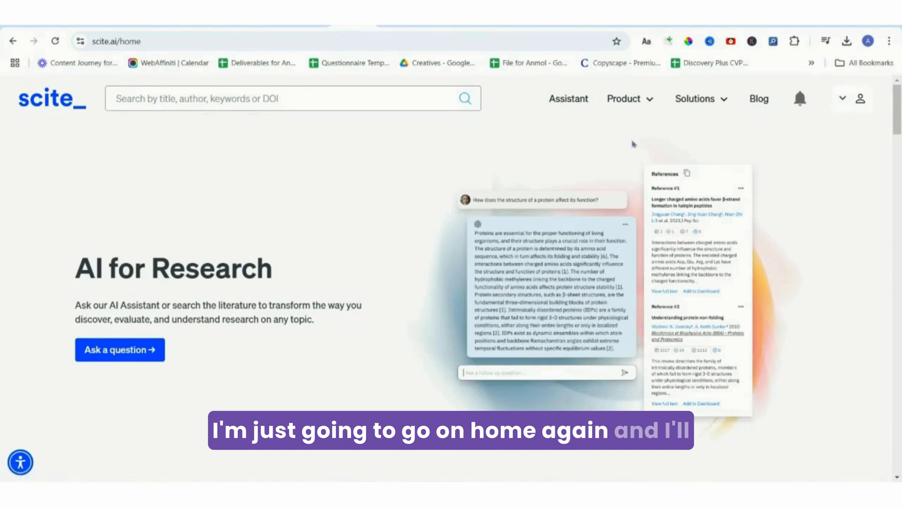
pyautogui.click(623, 98)
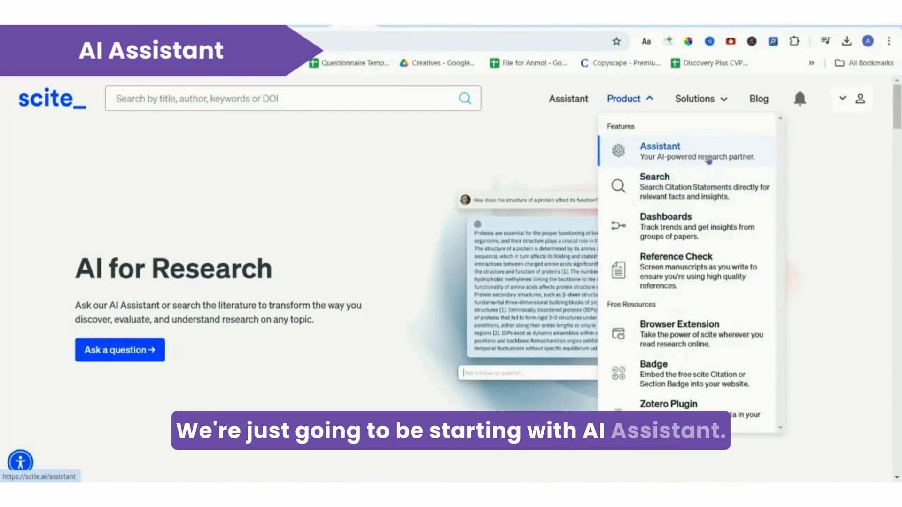
# Go to the Assistant and begin typing the renewable energy carbon emission question.
pyautogui.click(659, 146)
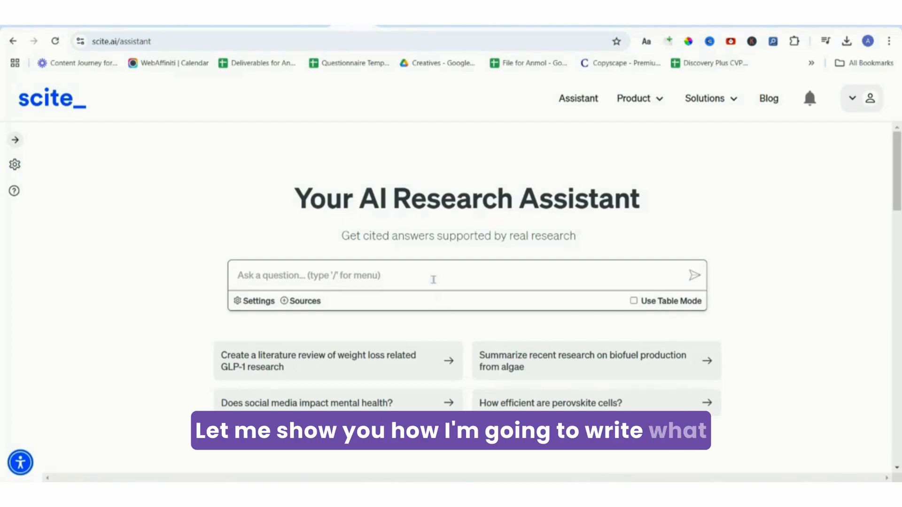
pyautogui.write('what is the impact of renewable energy on global carbon emission')
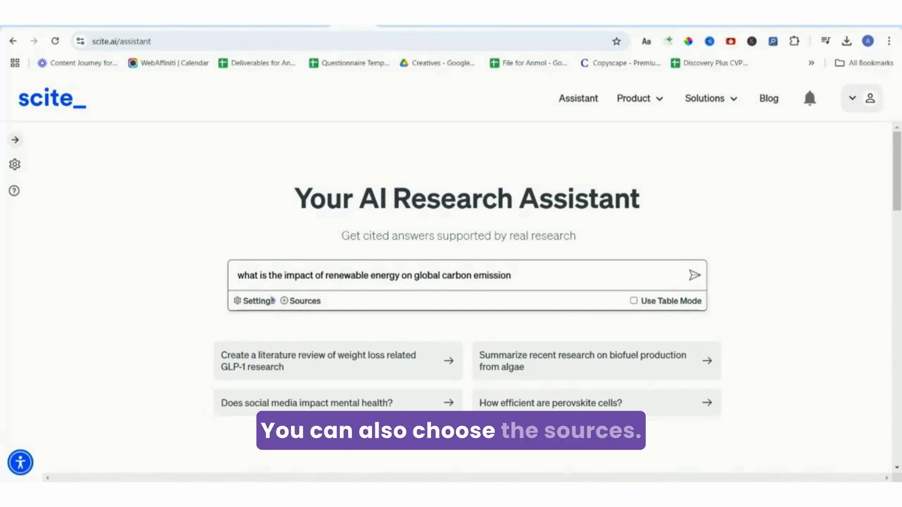
pyautogui.click(253, 300)
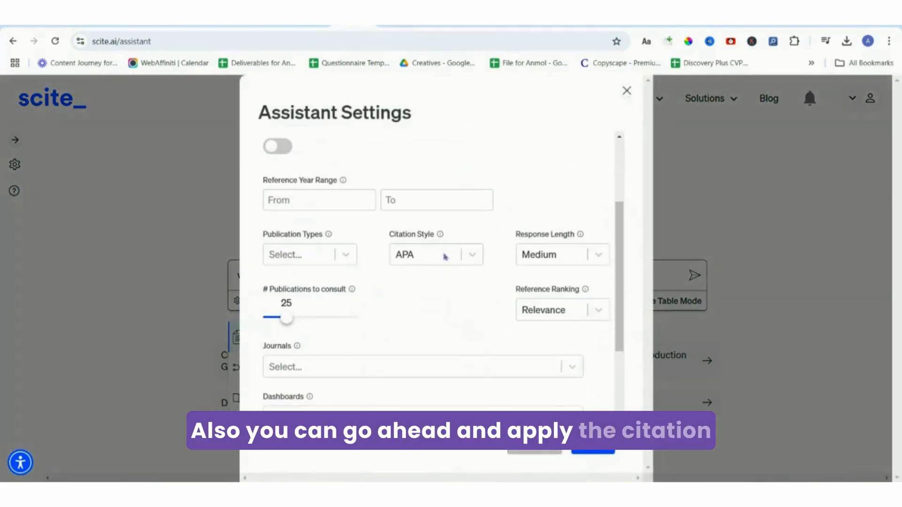
pyautogui.click(309, 254)
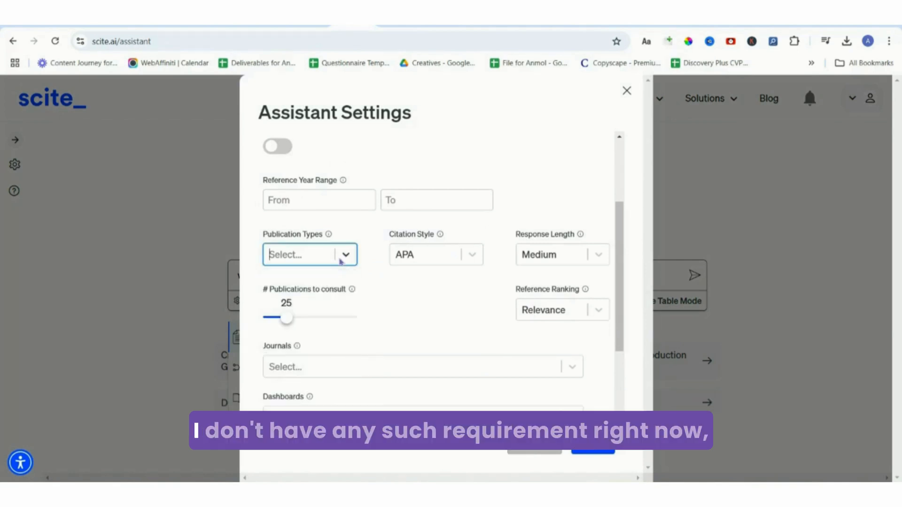
pyautogui.click(309, 254)
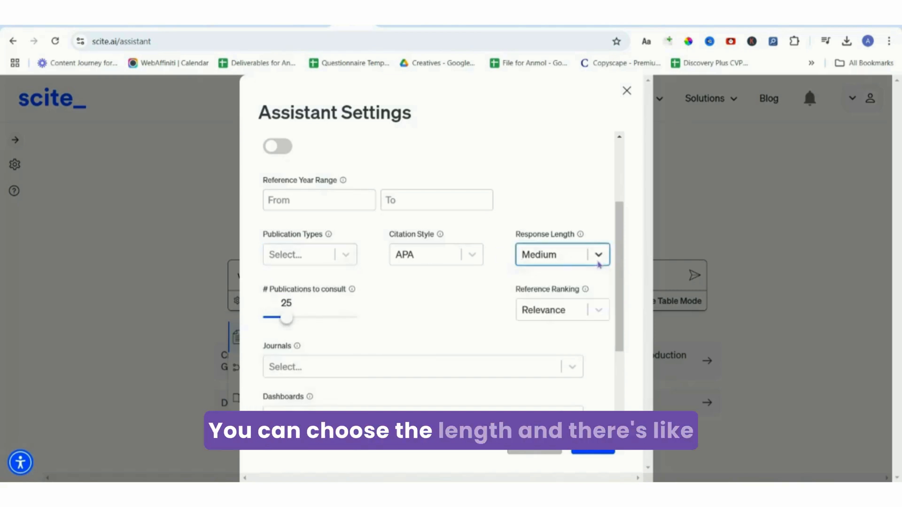
pyautogui.moveTo(304, 336)
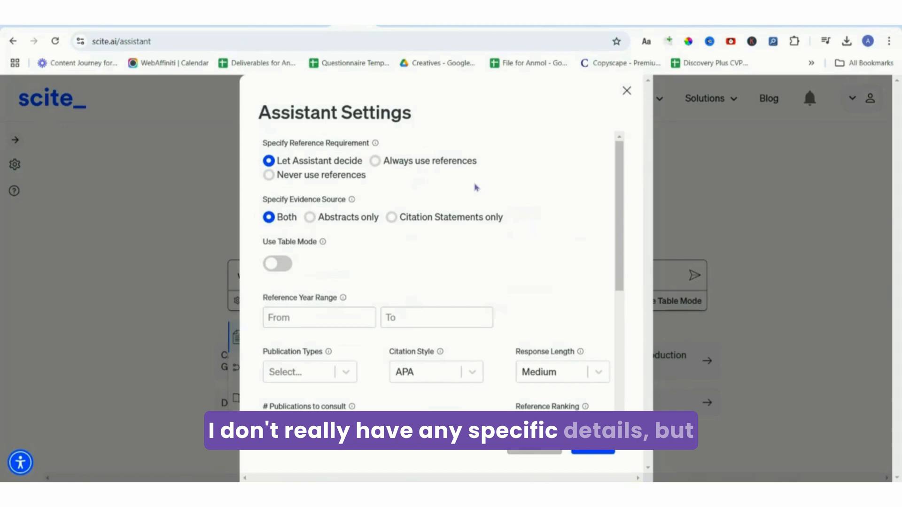
pyautogui.click(626, 91)
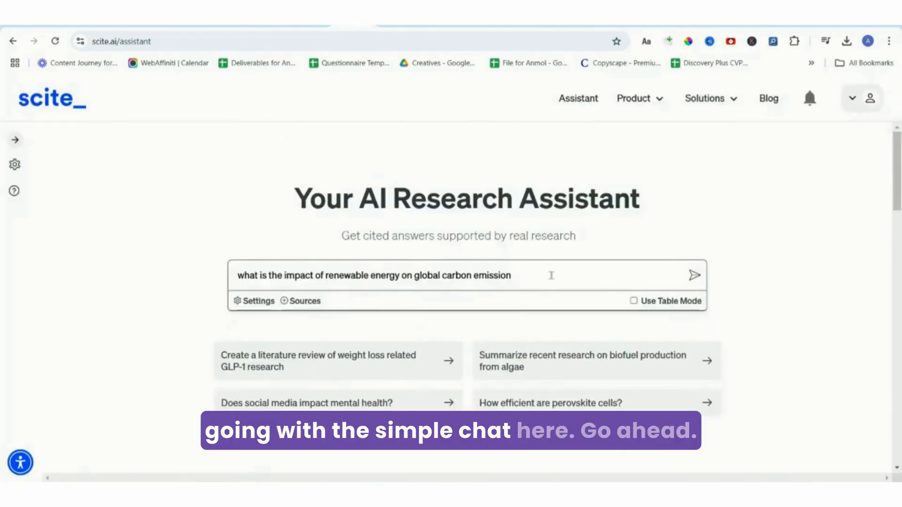
# Submit the renewable energy question and review the cited answer and its references.
pyautogui.click(693, 275)
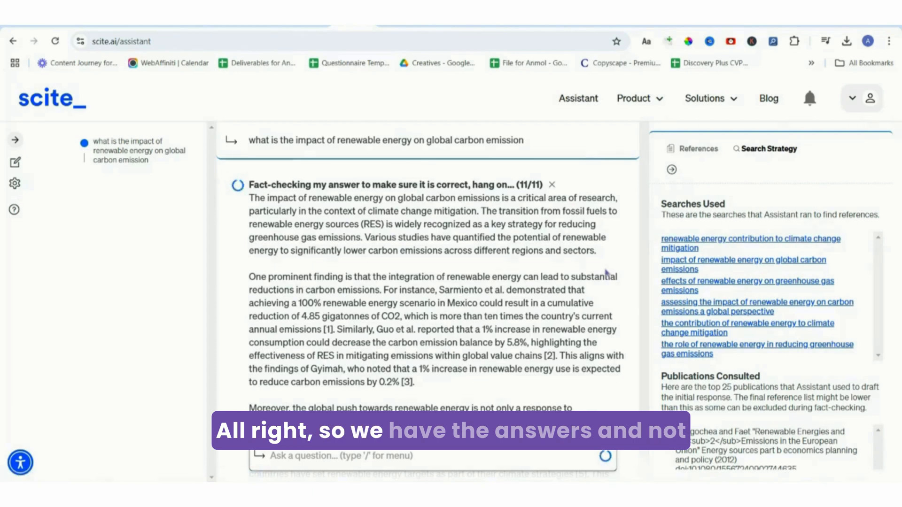
pyautogui.scroll(-3)
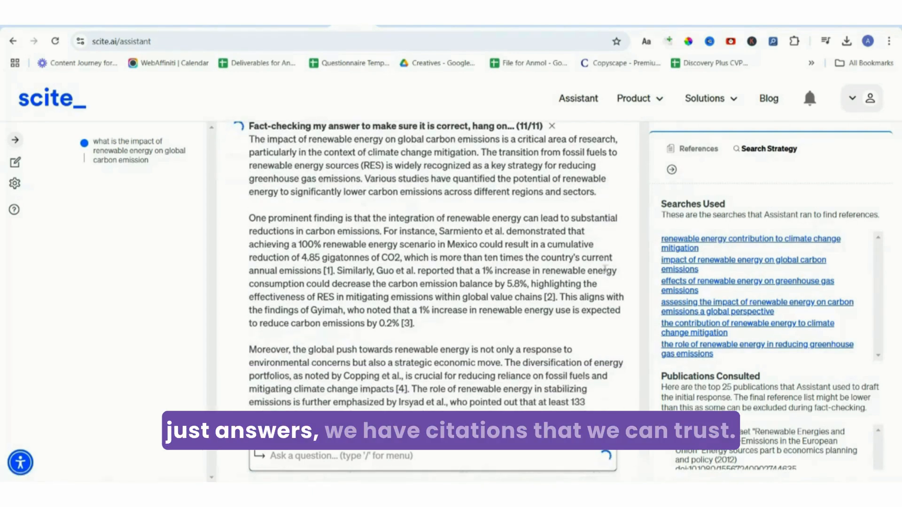
pyautogui.scroll(-3)
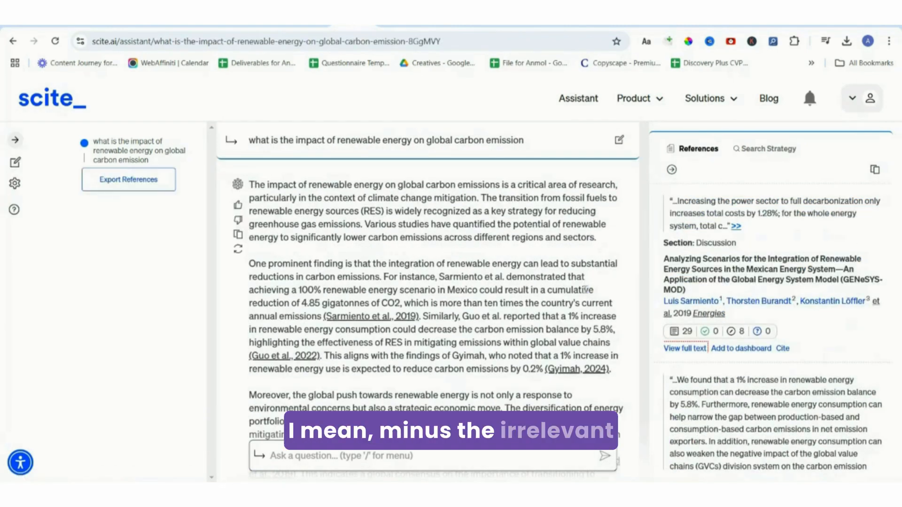
pyautogui.scroll(-3)
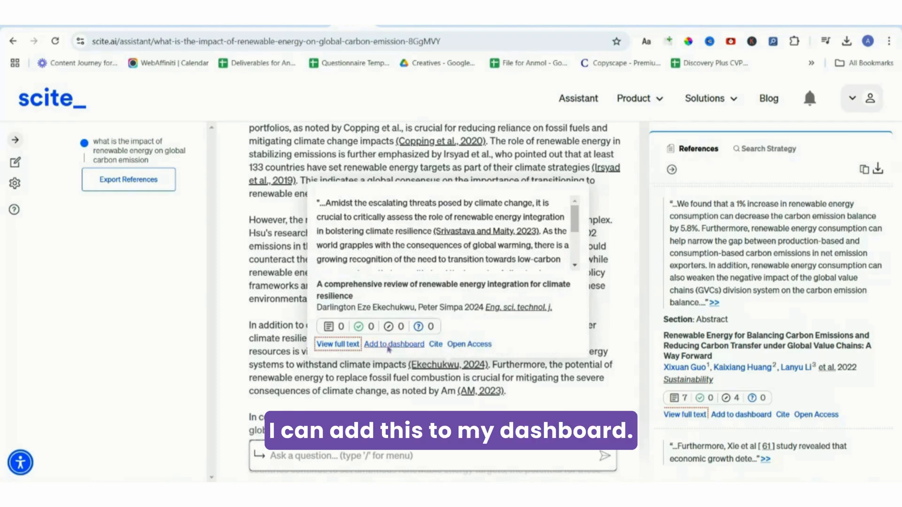
pyautogui.click(394, 343)
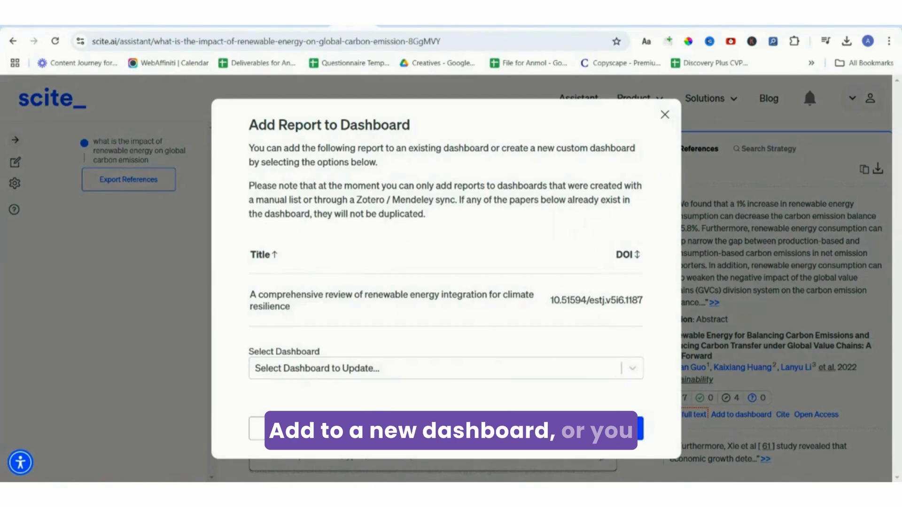
pyautogui.click(445, 368)
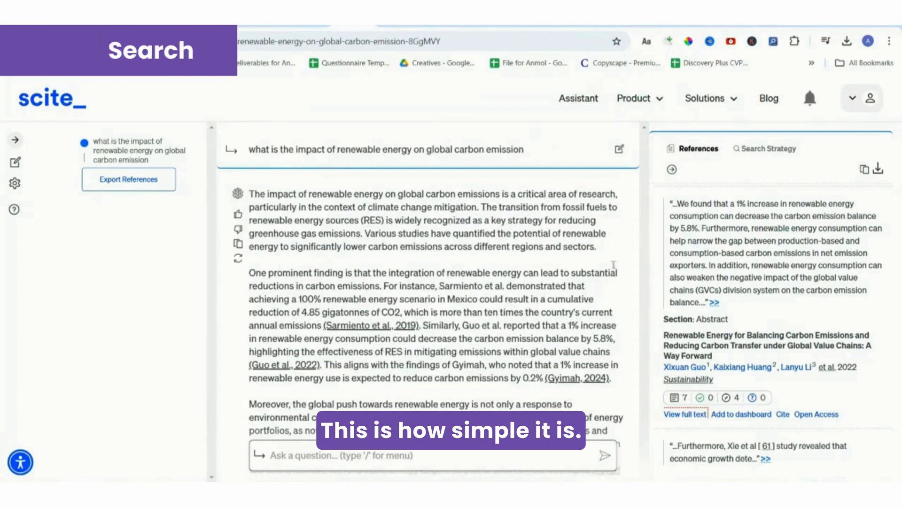
# Search for sources backing the sentence about overwhelming academic papers, yielding about 15.7 million results.
pyautogui.click(632, 98)
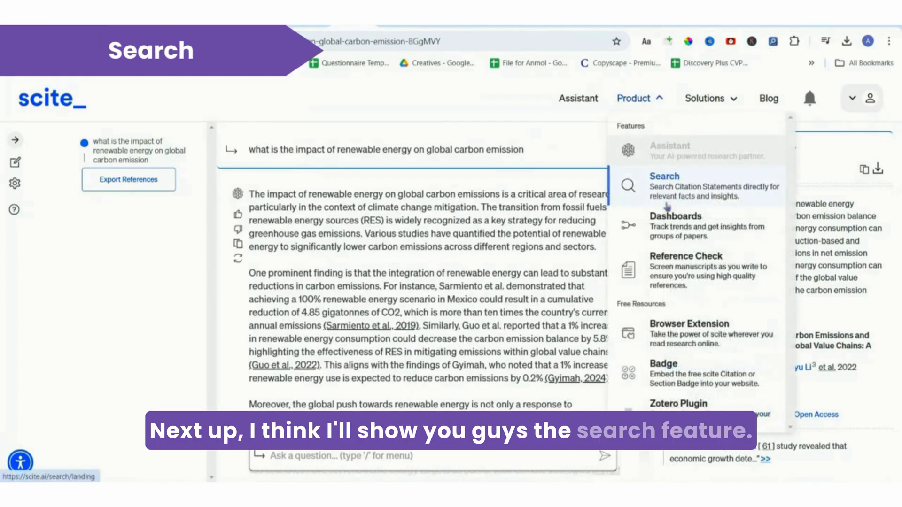
pyautogui.click(664, 176)
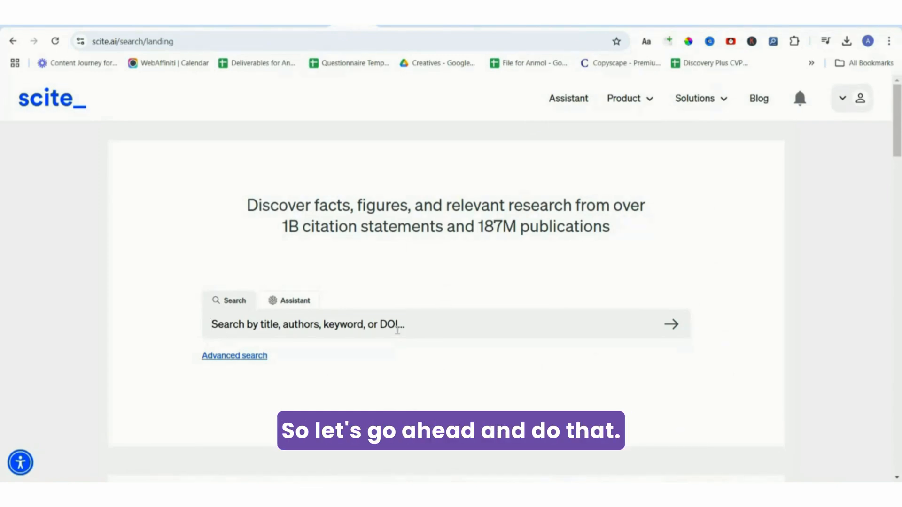
pyautogui.write('Give ne')
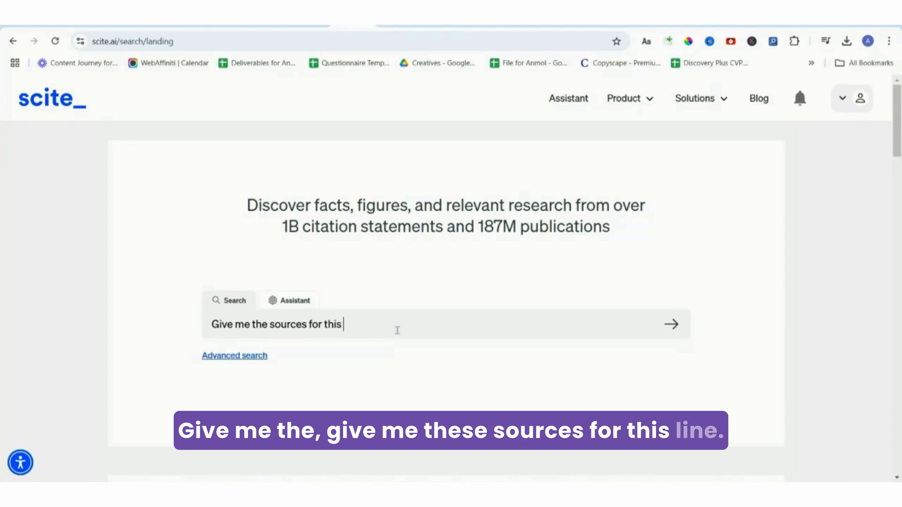
pyautogui.write('of academic papers and identifying credible sources is a challenge I often face as a researcher."')
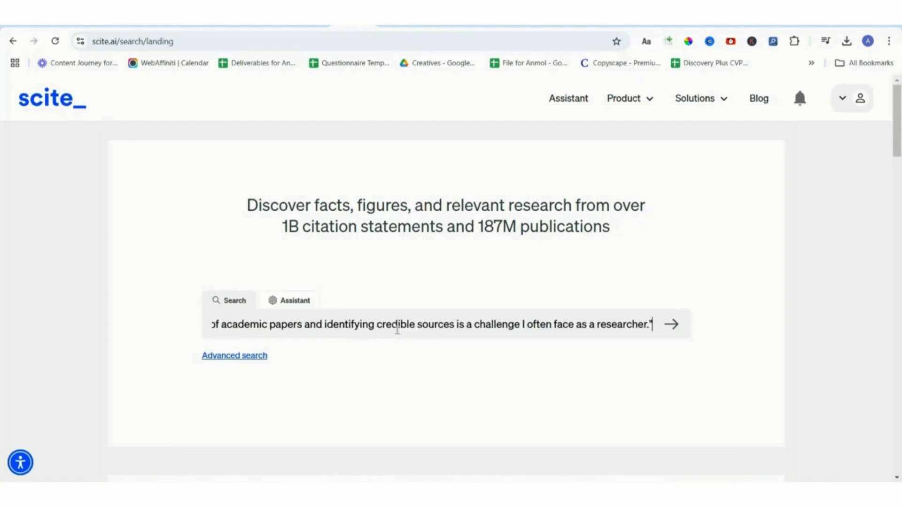
pyautogui.click(671, 324)
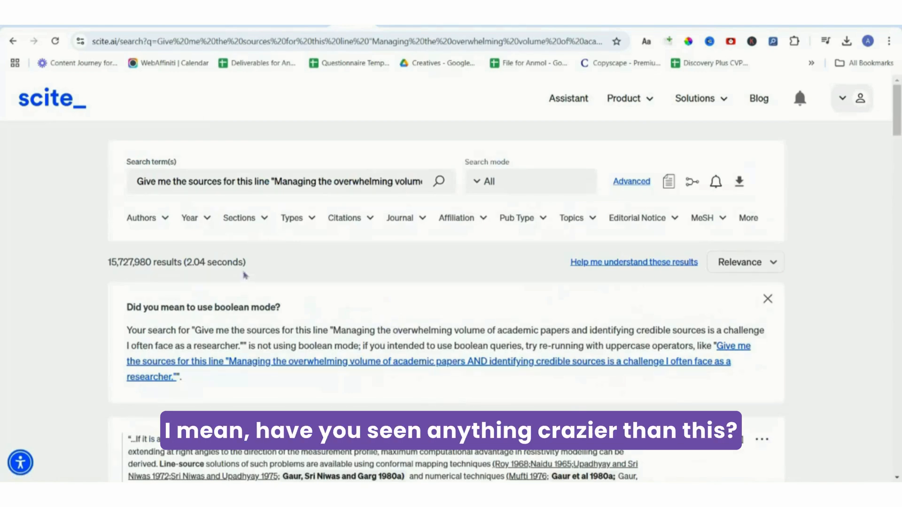
# Apply a From-year filter starting 202x, cutting results to about 2.7 million.
pyautogui.click(141, 217)
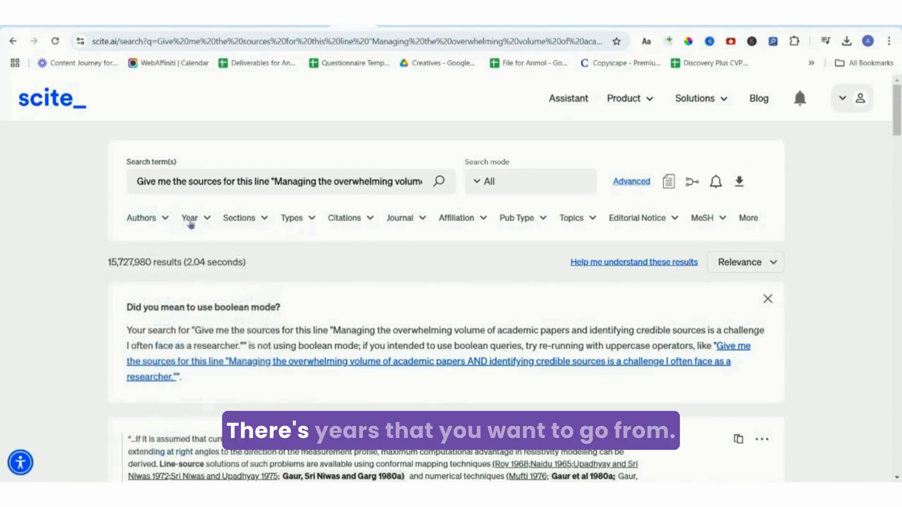
pyautogui.click(189, 217)
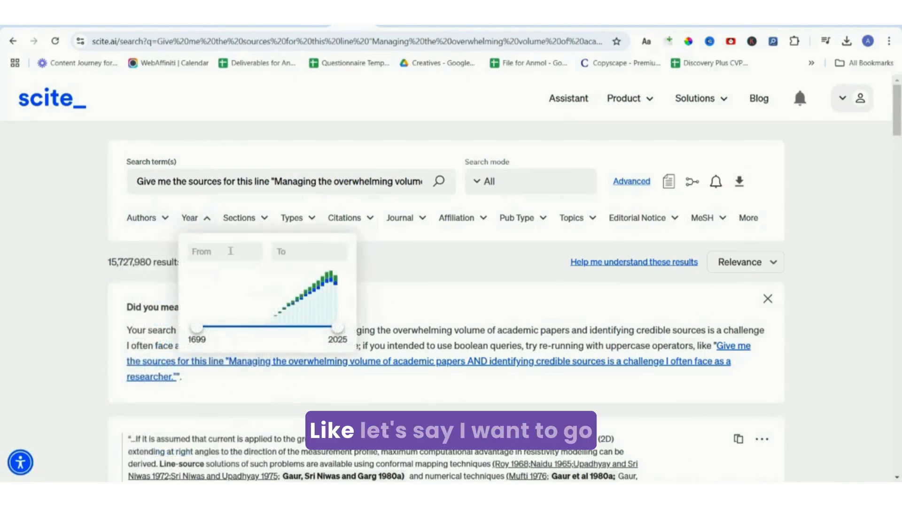
pyautogui.write('202')
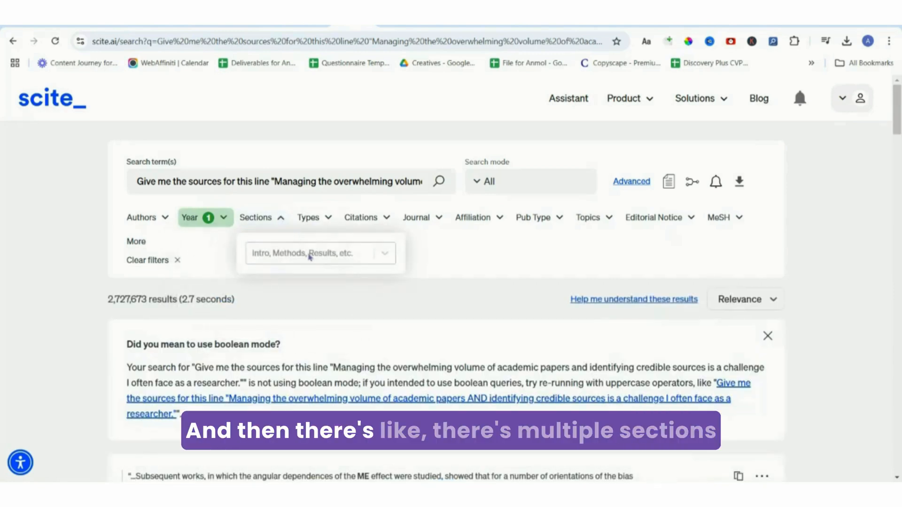
pyautogui.click(319, 253)
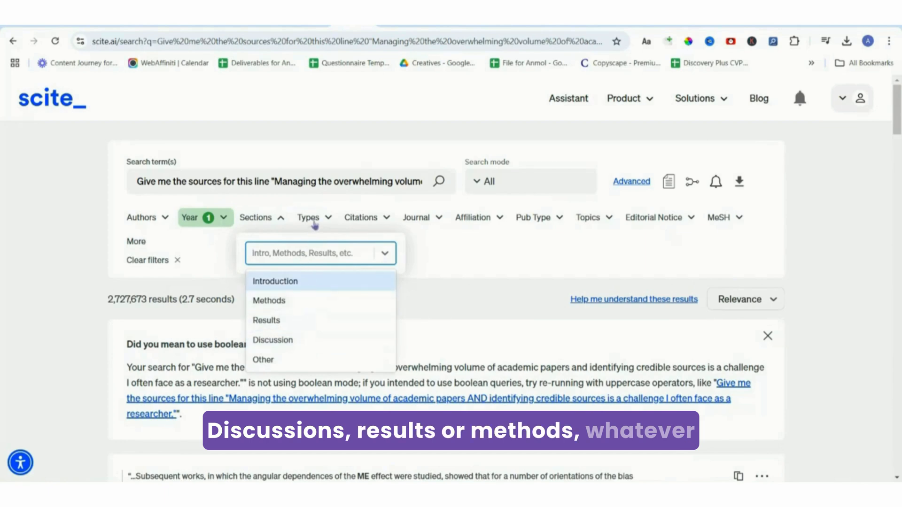
# Browse the Citations and Editorial Notice filter options.
pyautogui.click(362, 217)
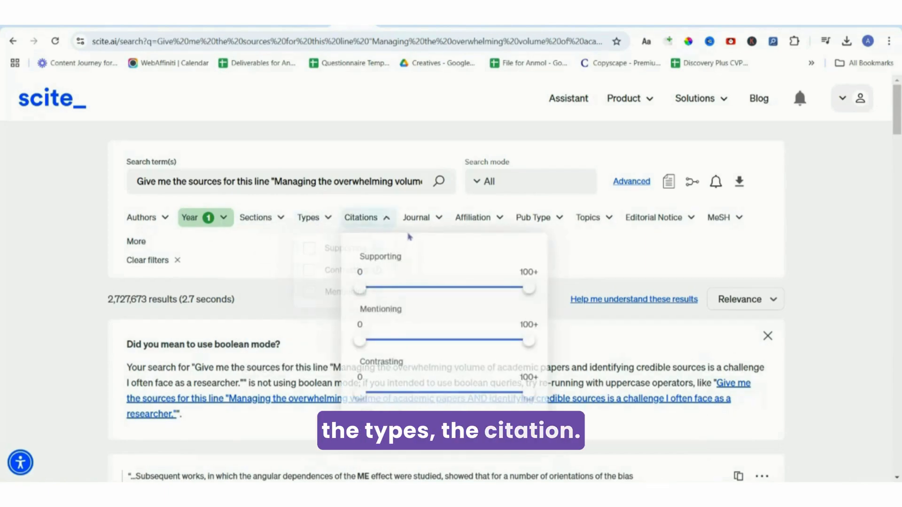
pyautogui.click(416, 217)
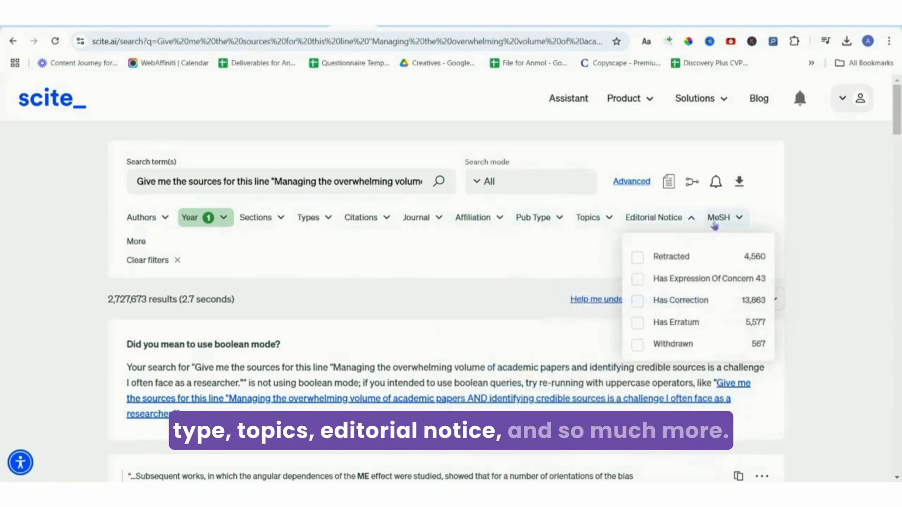
pyautogui.scroll(-3)
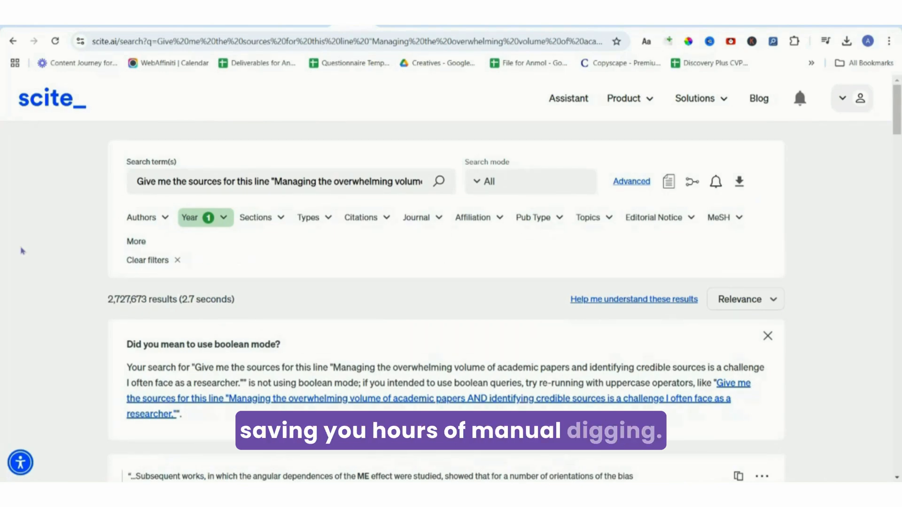
pyautogui.click(624, 99)
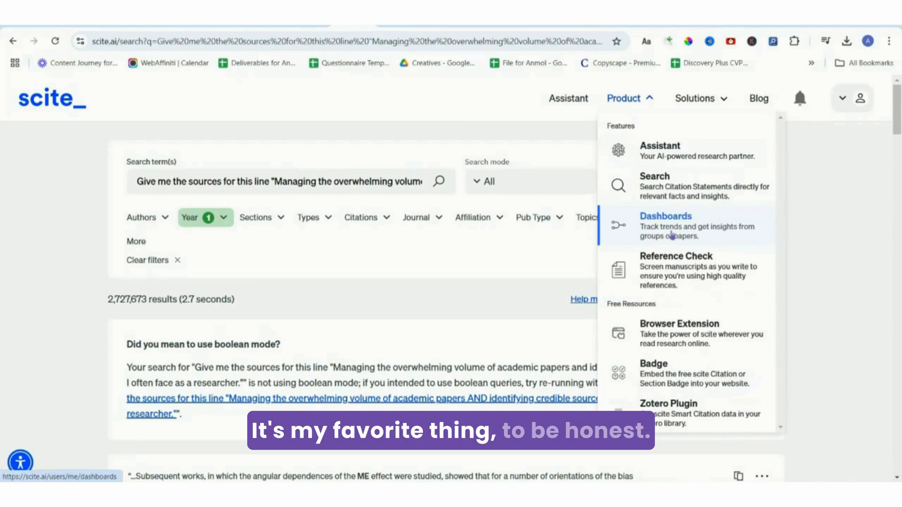
# From the dashboards list, start a new Custom Dashboard and review its creation form.
pyautogui.click(664, 225)
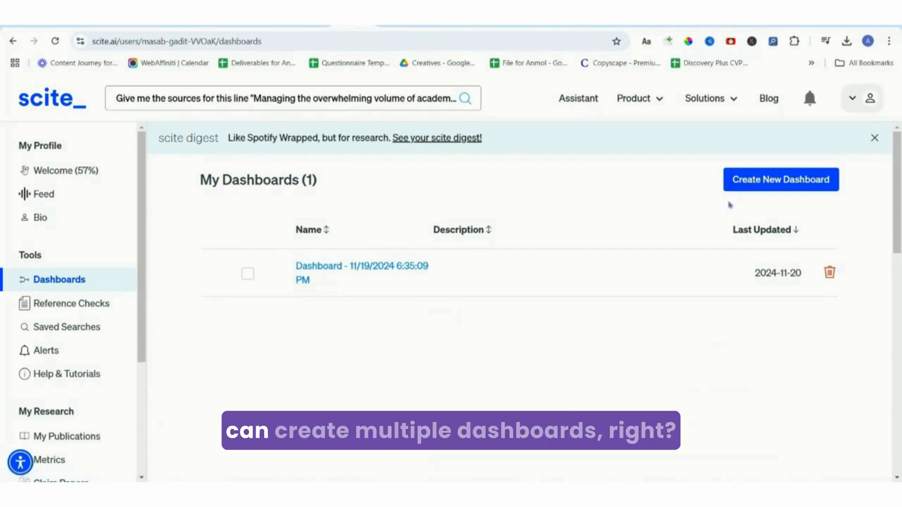
pyautogui.click(779, 179)
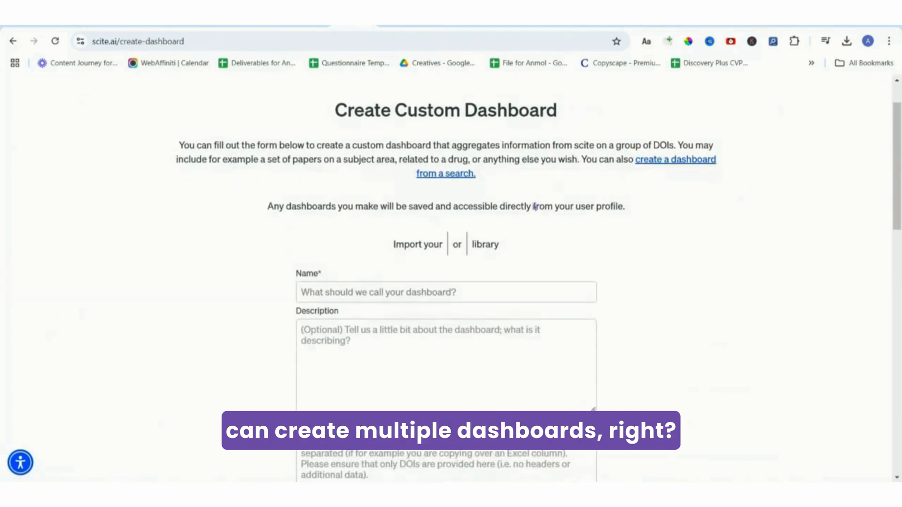
pyautogui.click(445, 233)
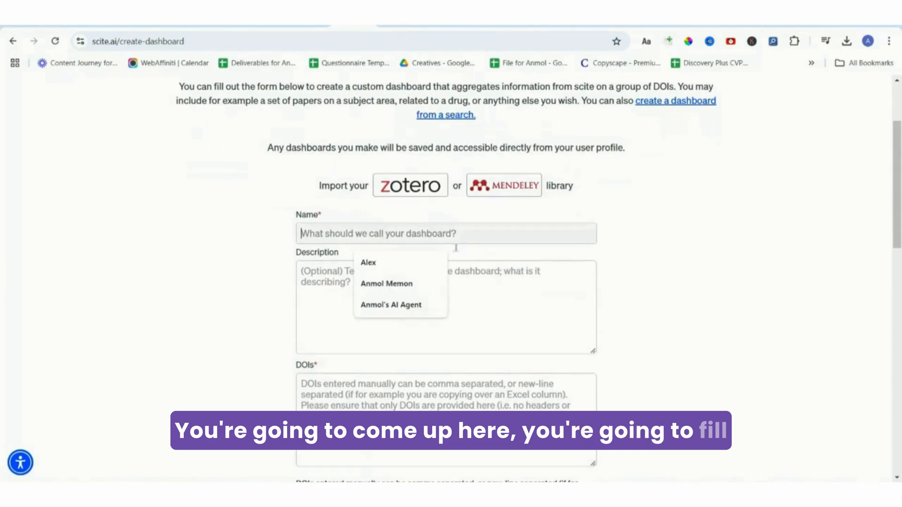
pyautogui.scroll(-3)
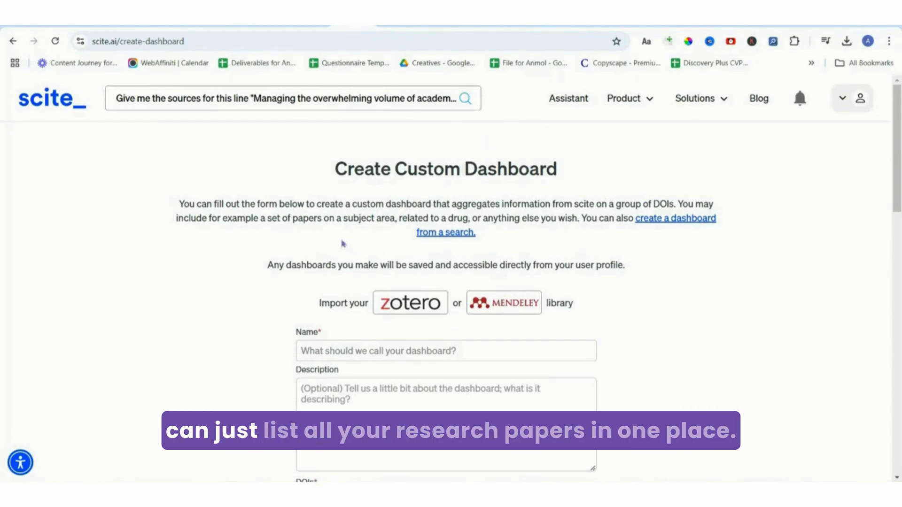
pyautogui.scroll(-3)
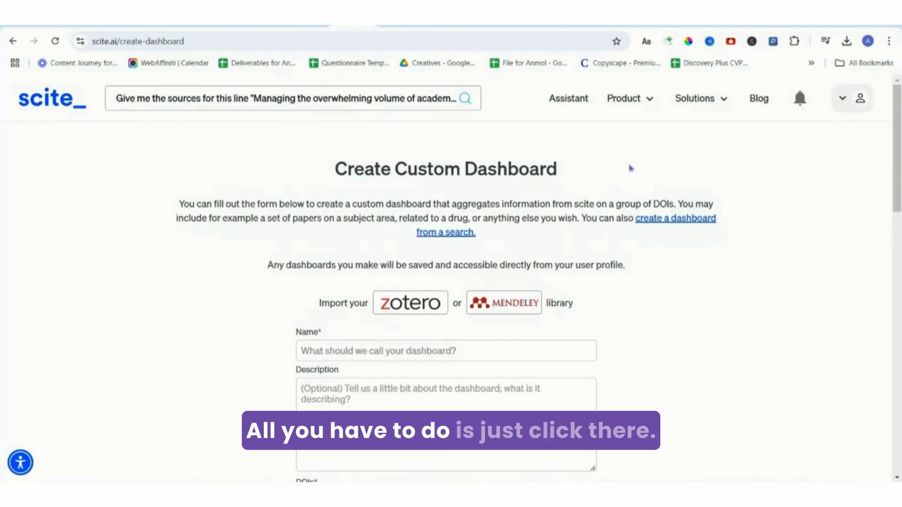
pyautogui.click(623, 99)
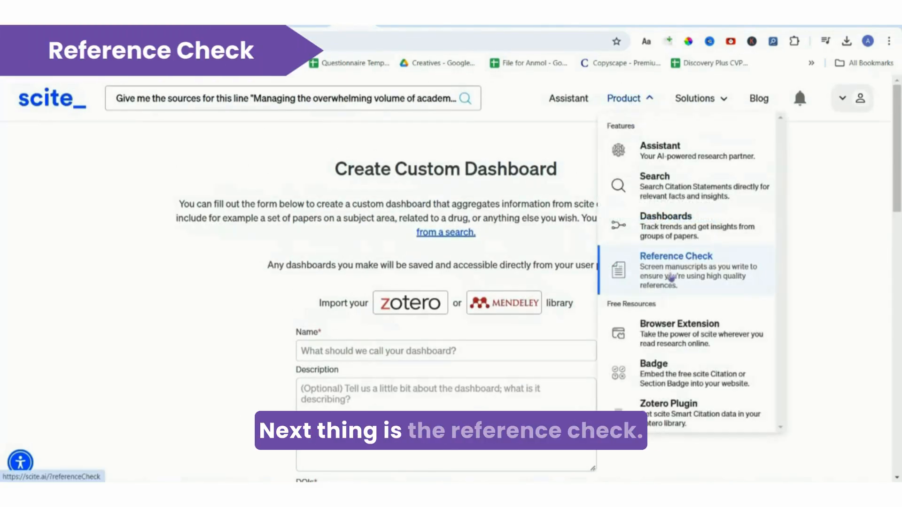
# Upload SCITE AI RESEARCH.pdf to Reference Check and run it, showing success.
pyautogui.click(675, 255)
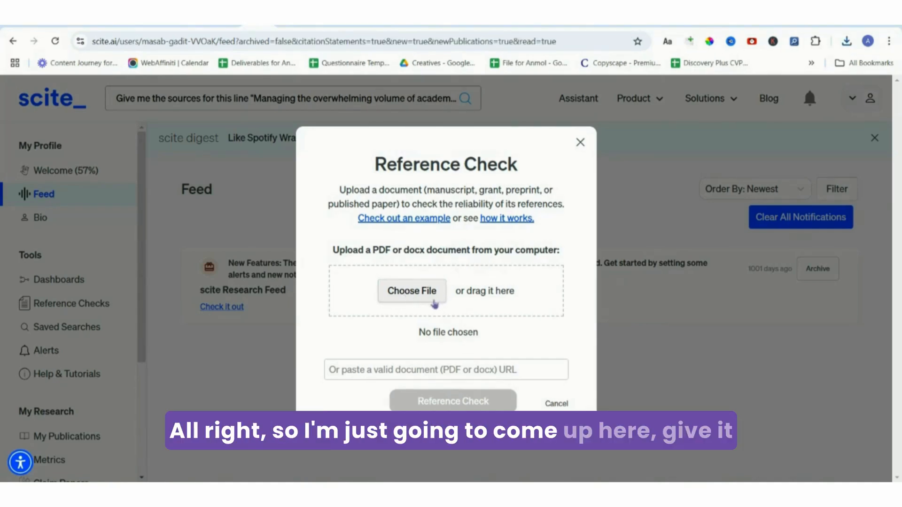
pyautogui.click(411, 290)
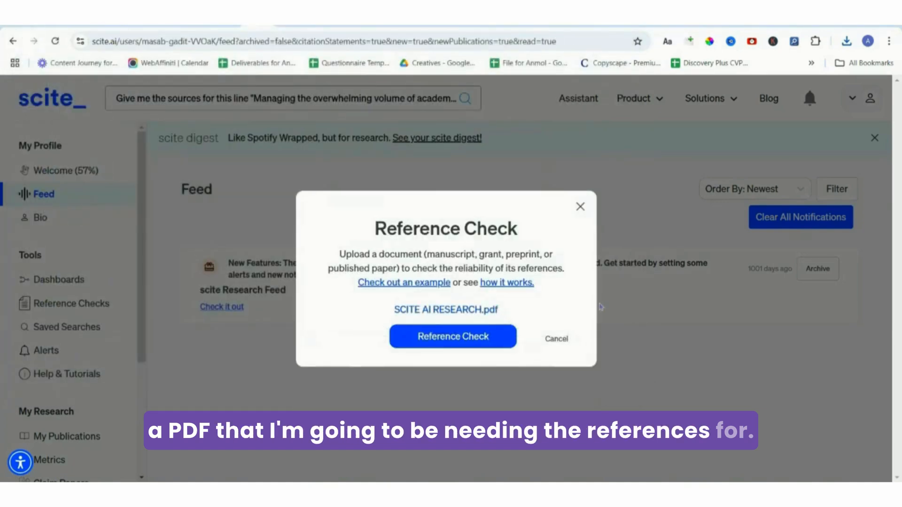
pyautogui.click(453, 336)
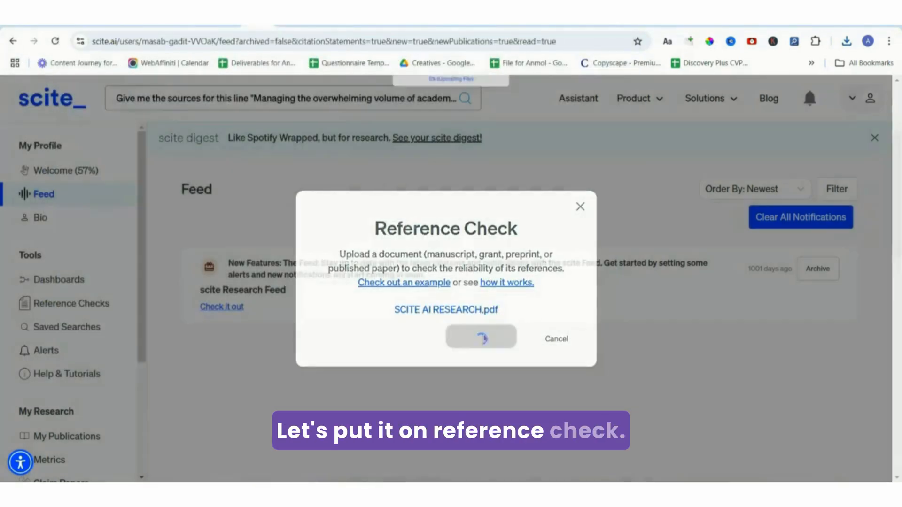
pyautogui.click(480, 336)
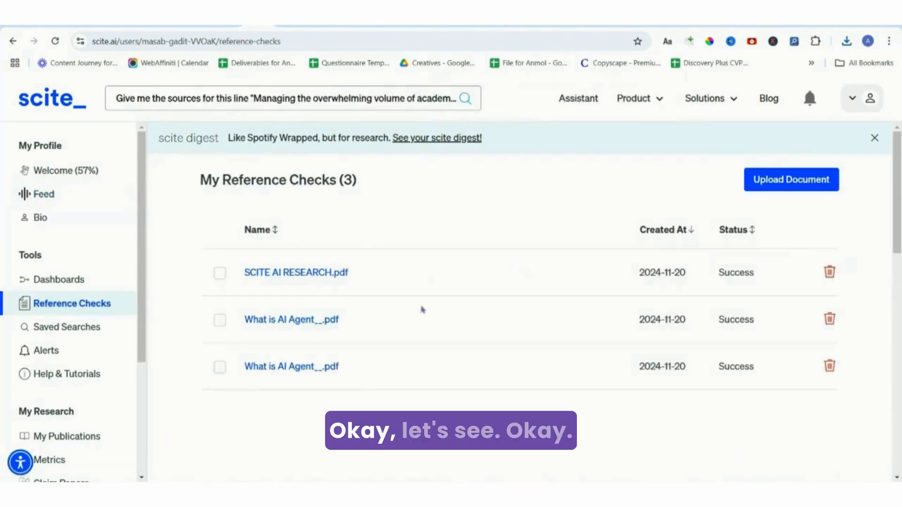
# Open the saved 'Summarize recent research on biofuel production from algae' conversation.
pyautogui.click(295, 272)
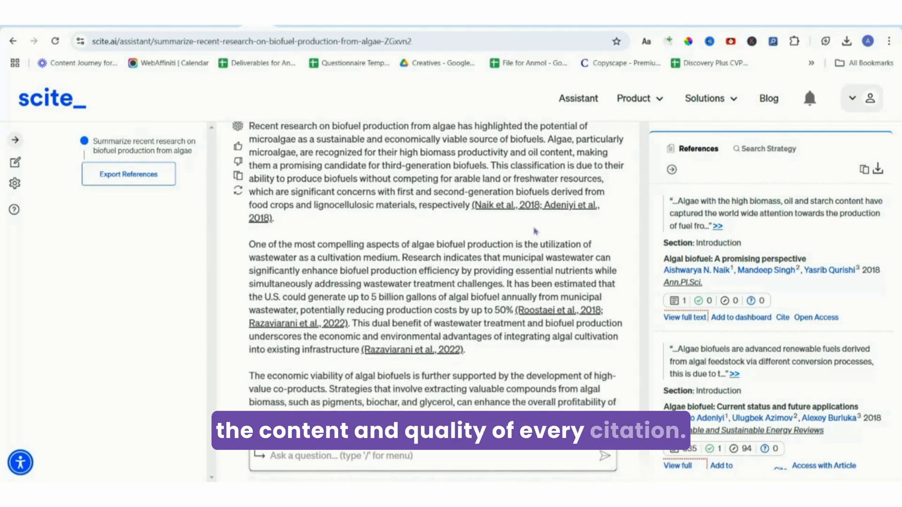
# Scroll through the algae biofuel answer and its references before heading home.
pyautogui.scroll(-3)
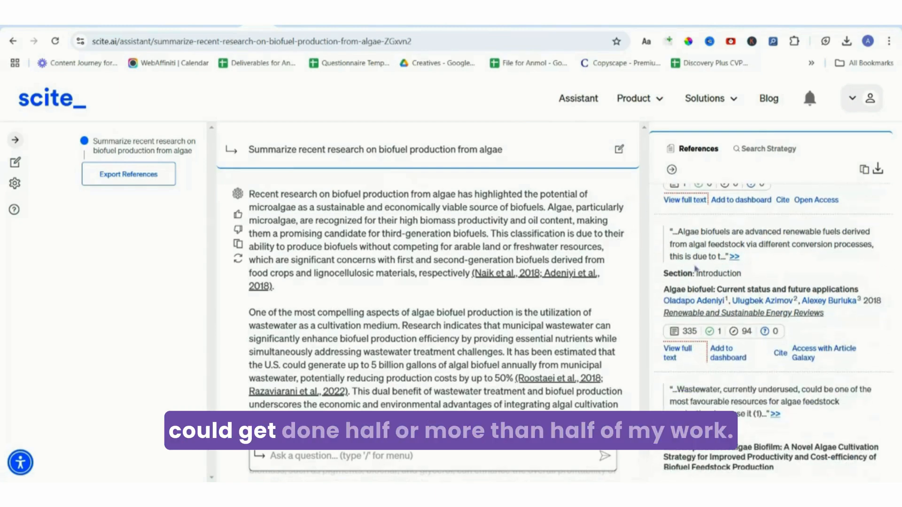
pyautogui.scroll(-3)
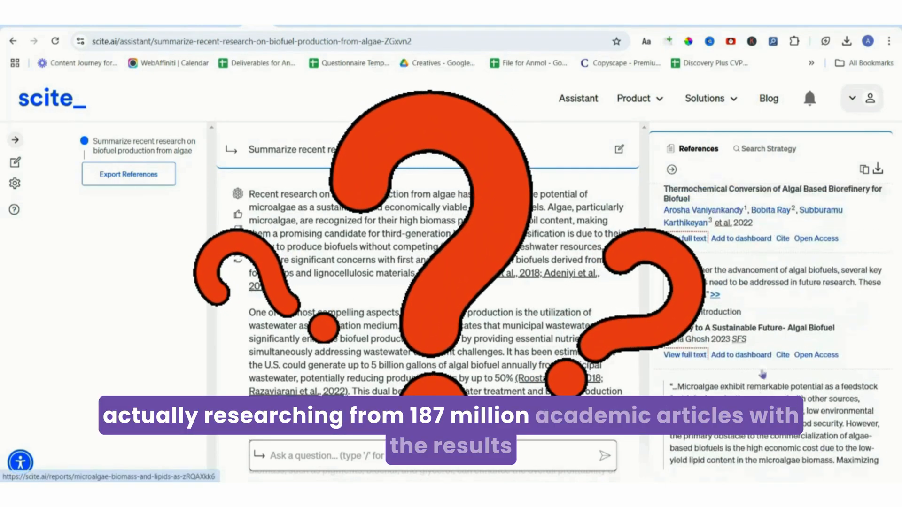
pyautogui.scroll(-3)
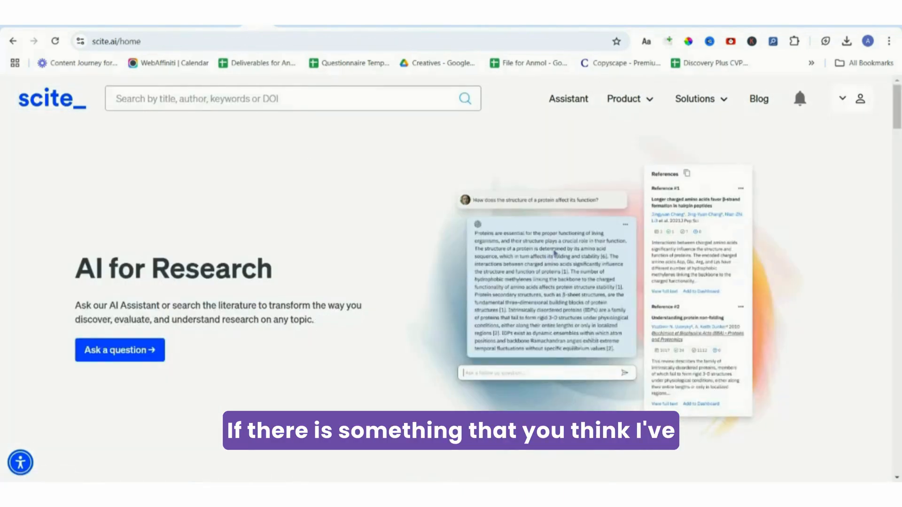
pyautogui.scroll(-3)
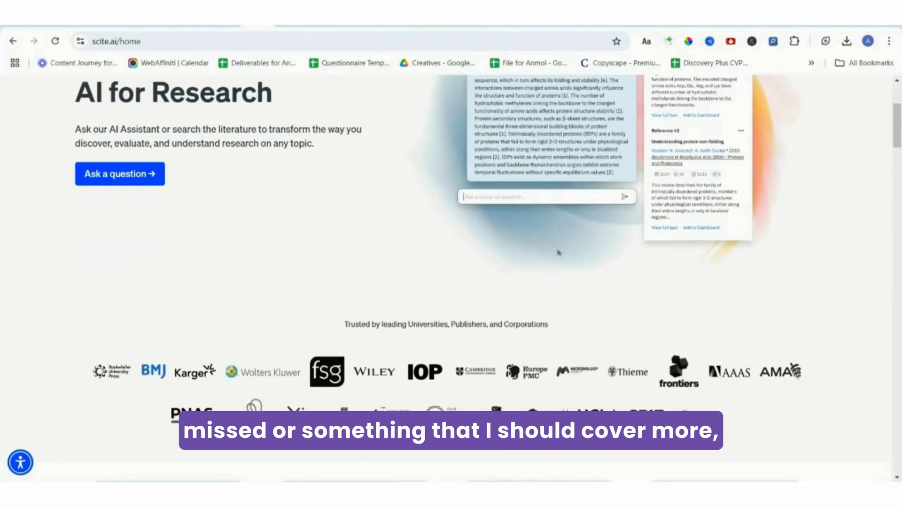
pyautogui.scroll(-3)
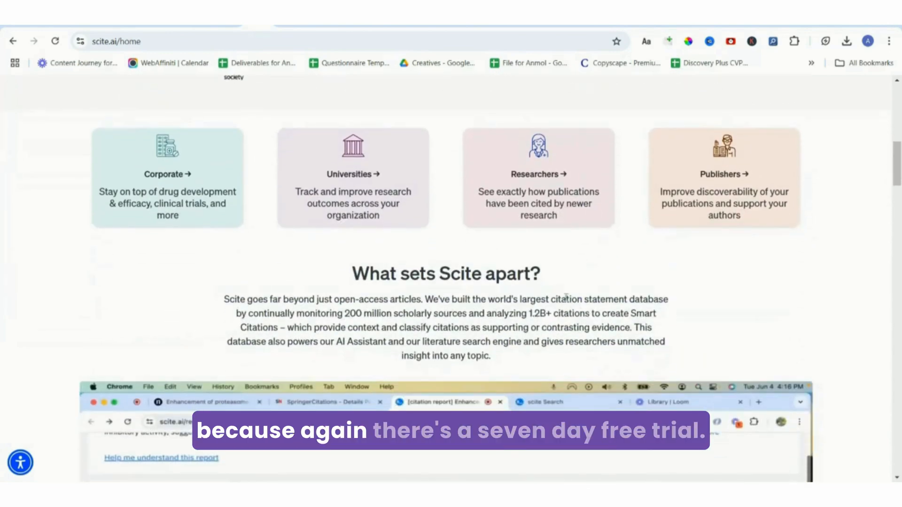
pyautogui.scroll(-3)
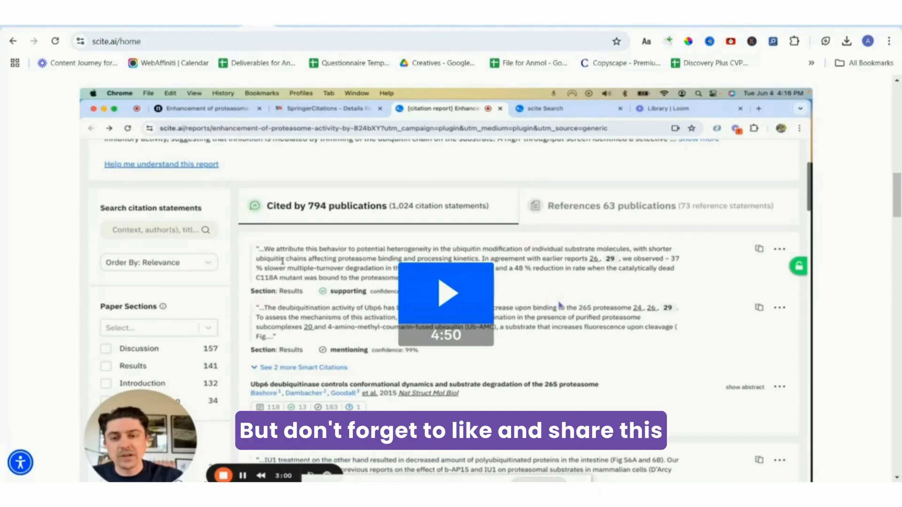
pyautogui.moveTo(616, 333)
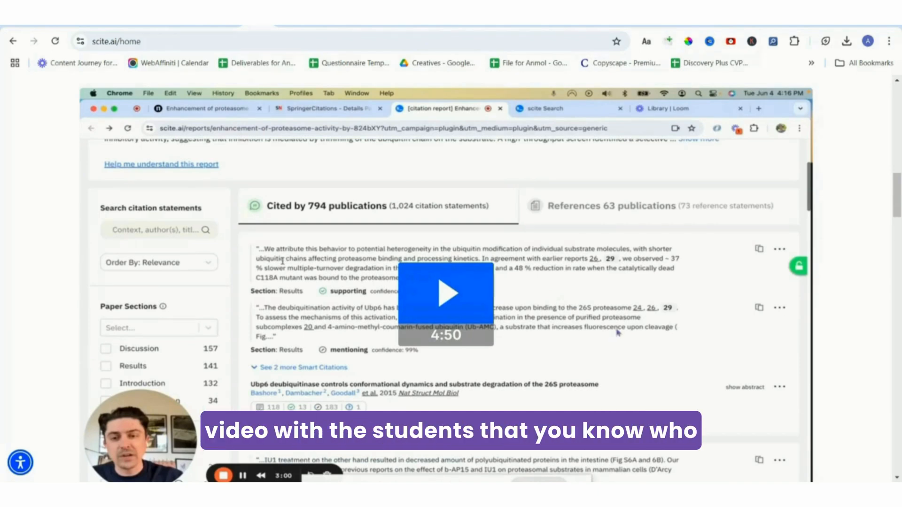